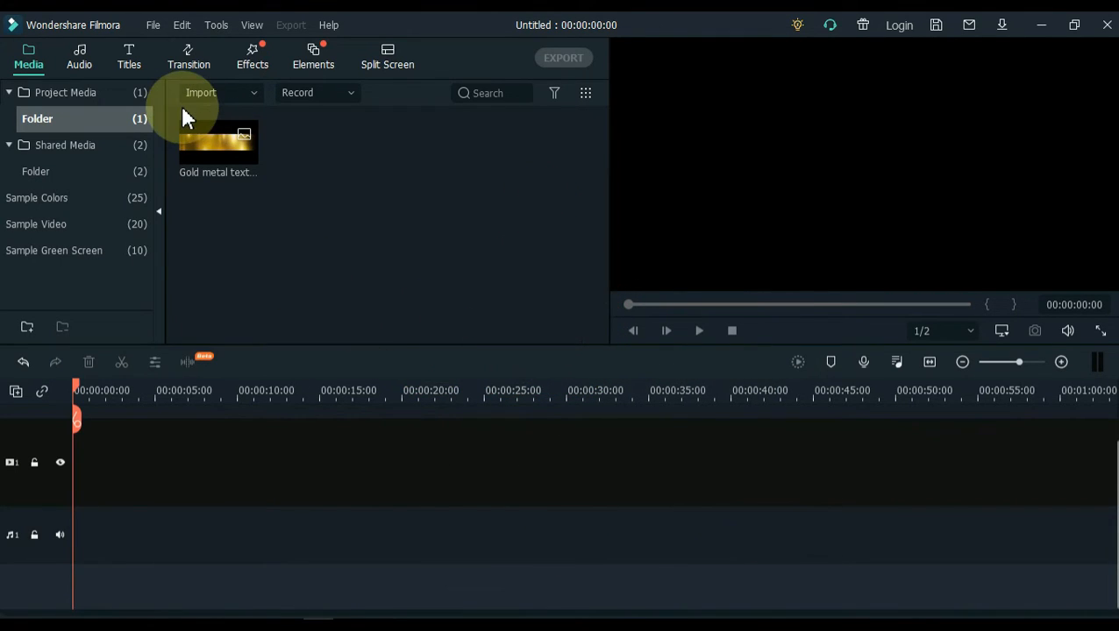
# Add a Default Title from the Titles library to the timeline and clear its placeholder text
pyautogui.click(129, 56)
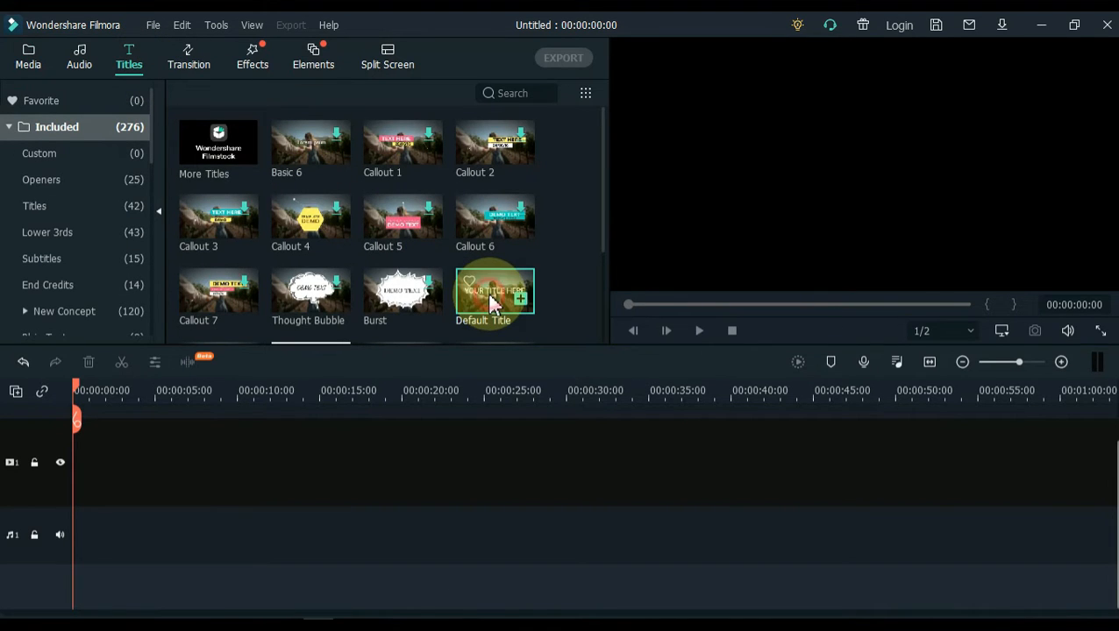
pyautogui.moveTo(495, 291); pyautogui.dragTo(112, 462)
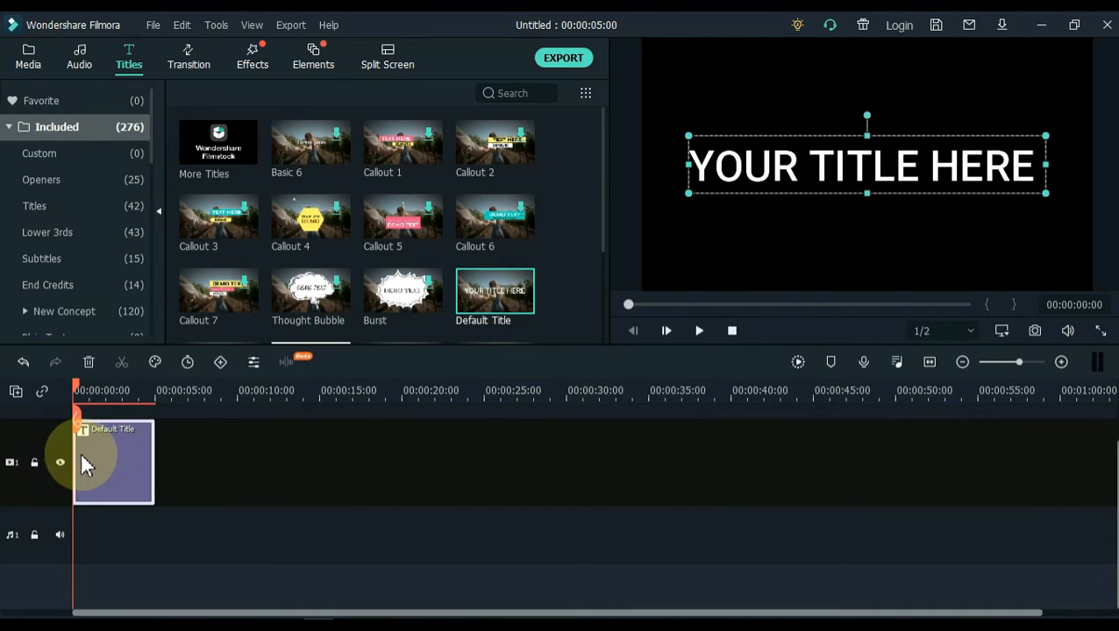
pyautogui.doubleClick(113, 462)
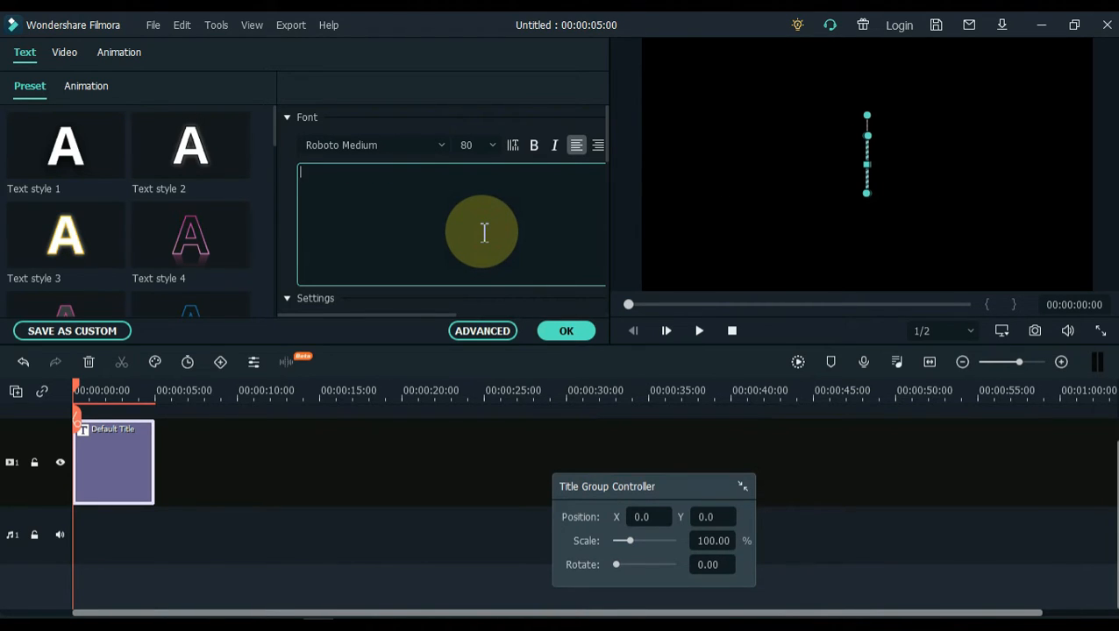
# Make the title read 'Gold Metal Texture' in Anydore font at size 200 and confirm
pyautogui.write('Gold Metal Texture')
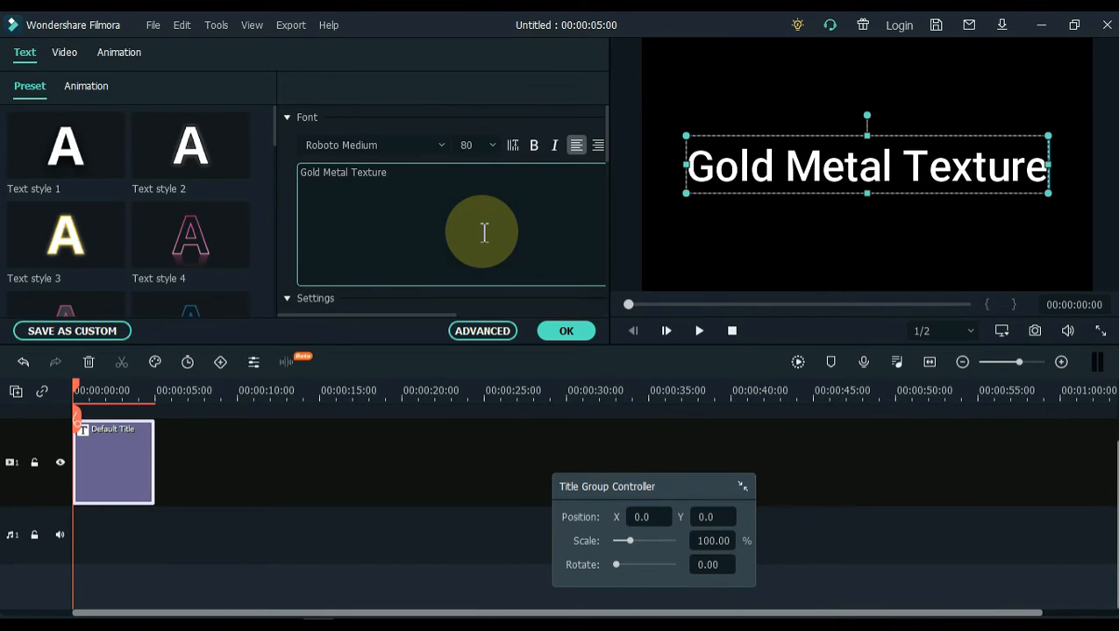
pyautogui.click(368, 145)
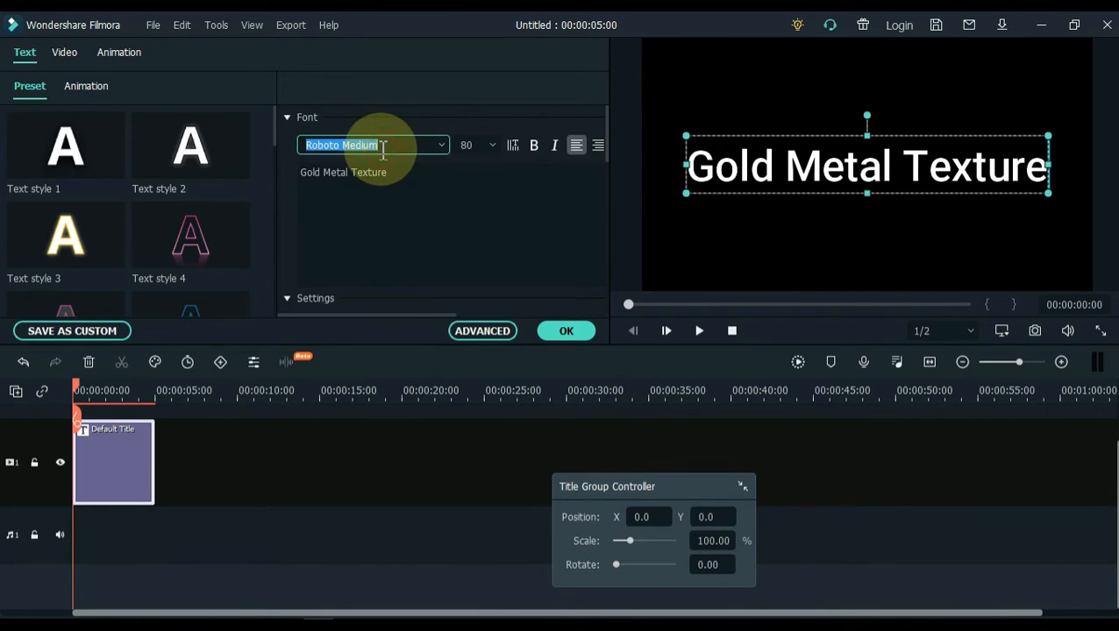
pyautogui.write('Anydore')
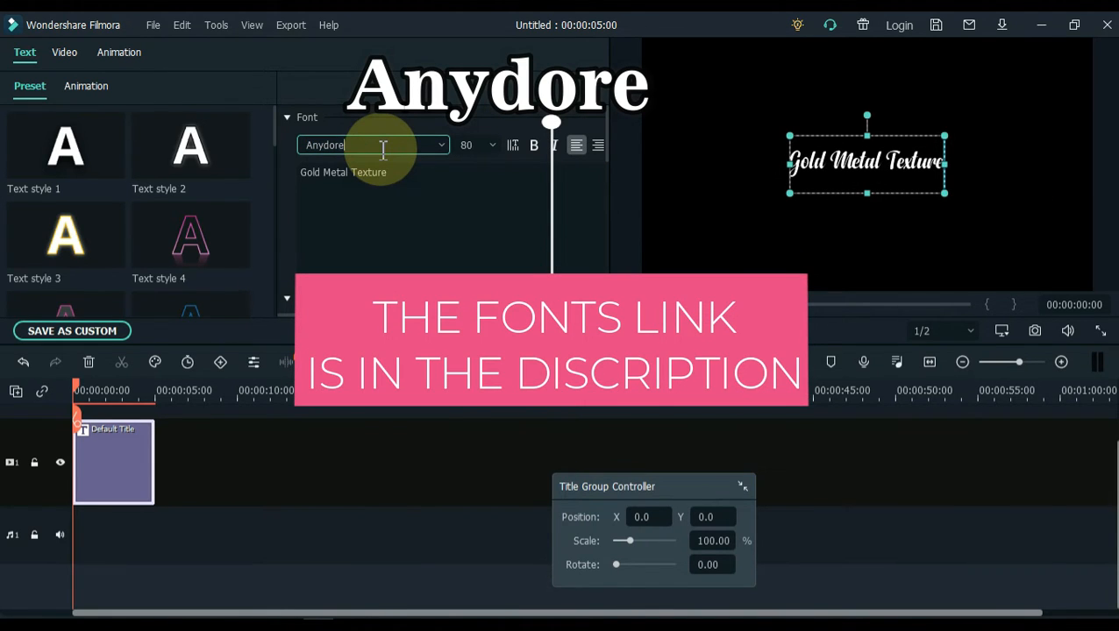
pyautogui.click(467, 145)
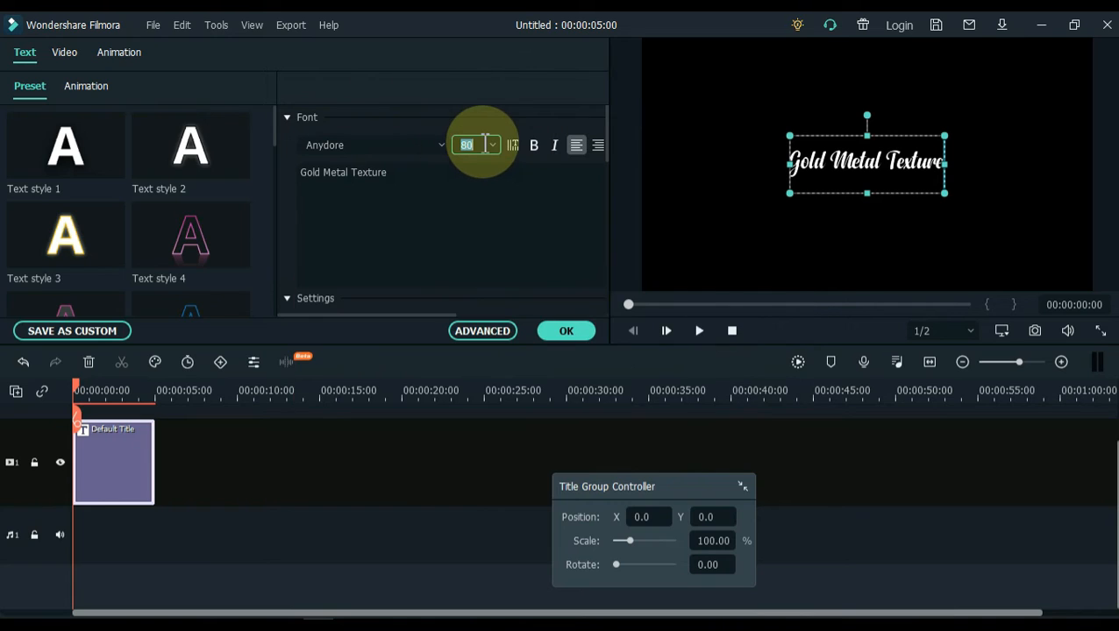
pyautogui.write('200')
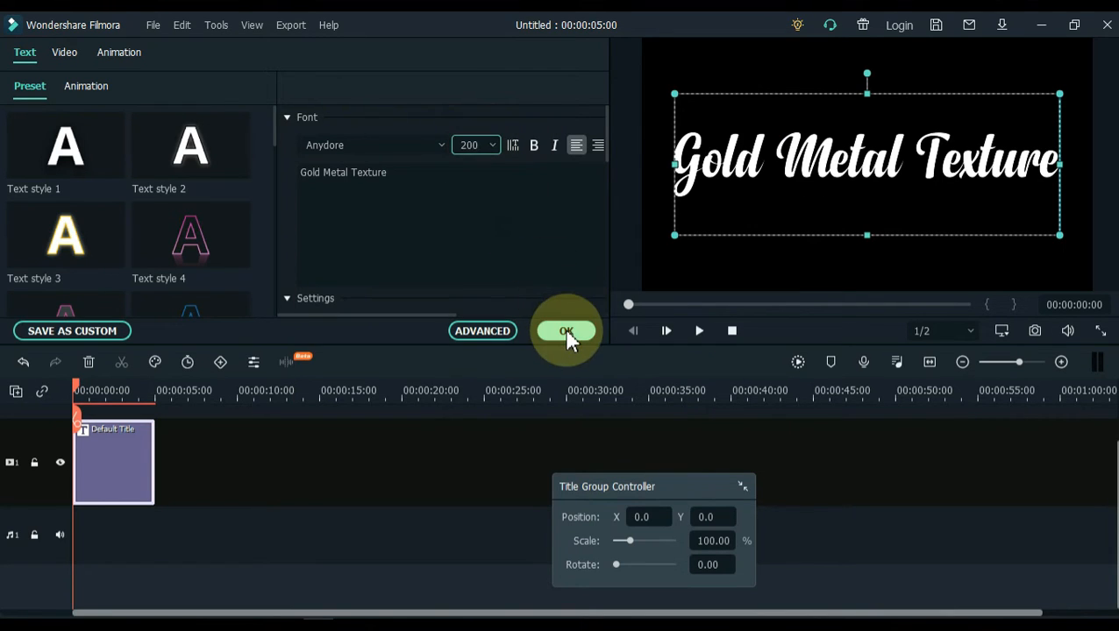
pyautogui.click(565, 331)
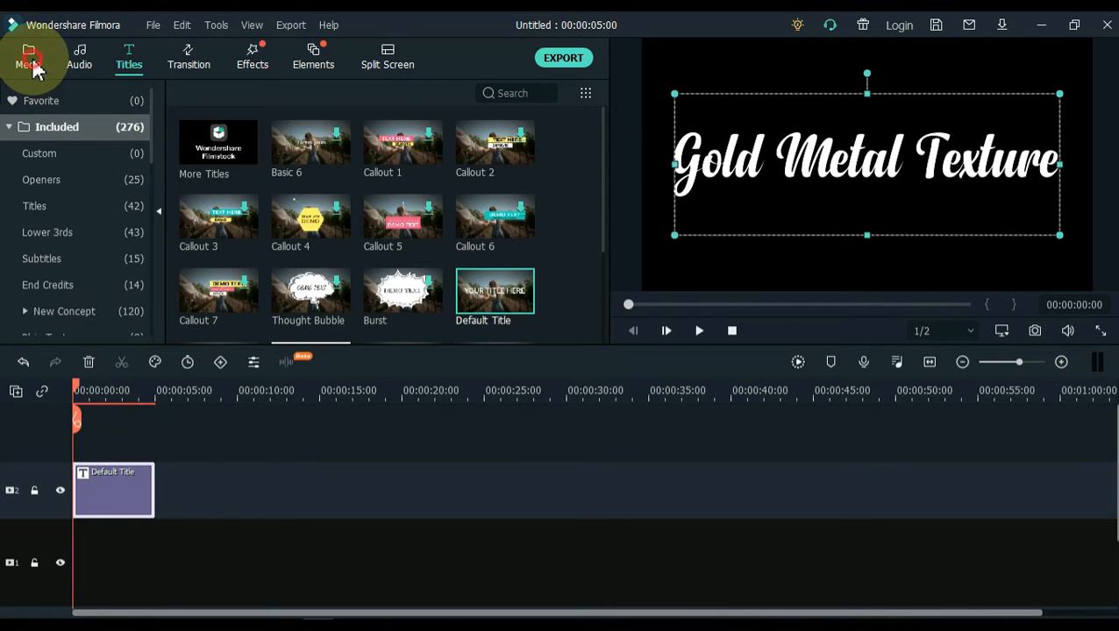
# Place a Black sample colour clip on the track beneath the title
pyautogui.click(28, 55)
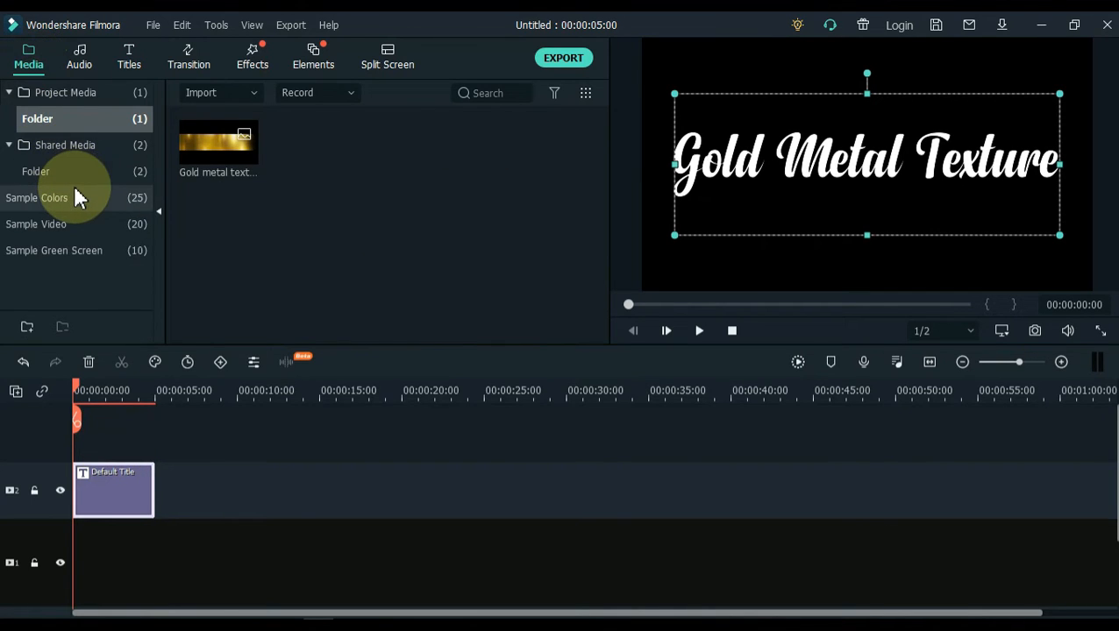
pyautogui.click(42, 197)
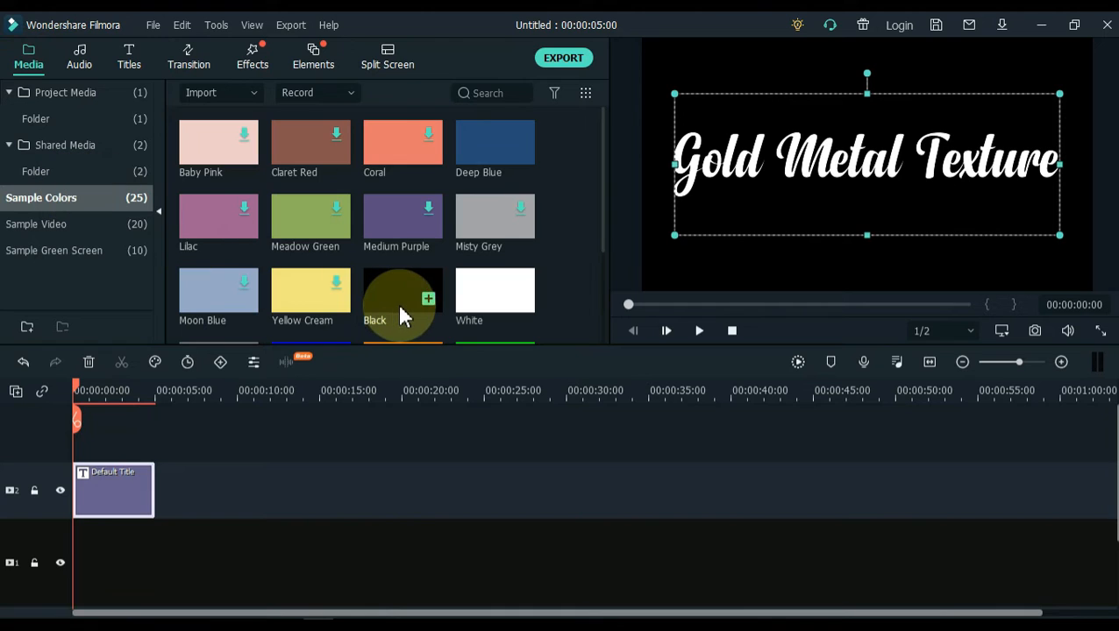
pyautogui.moveTo(403, 298); pyautogui.dragTo(164, 561)
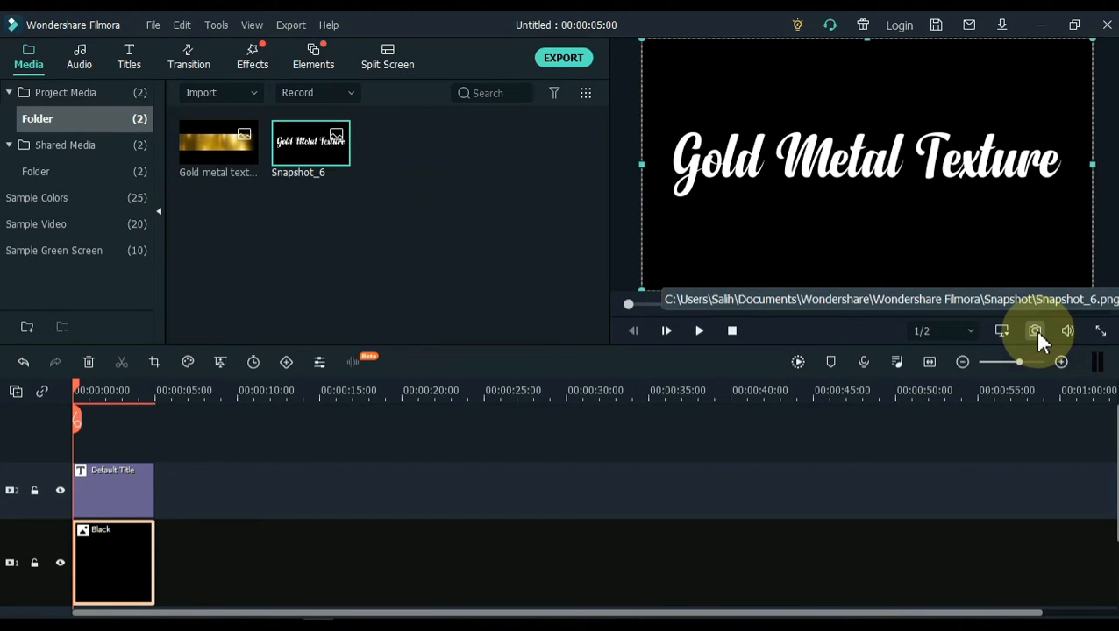
pyautogui.moveTo(161, 496)
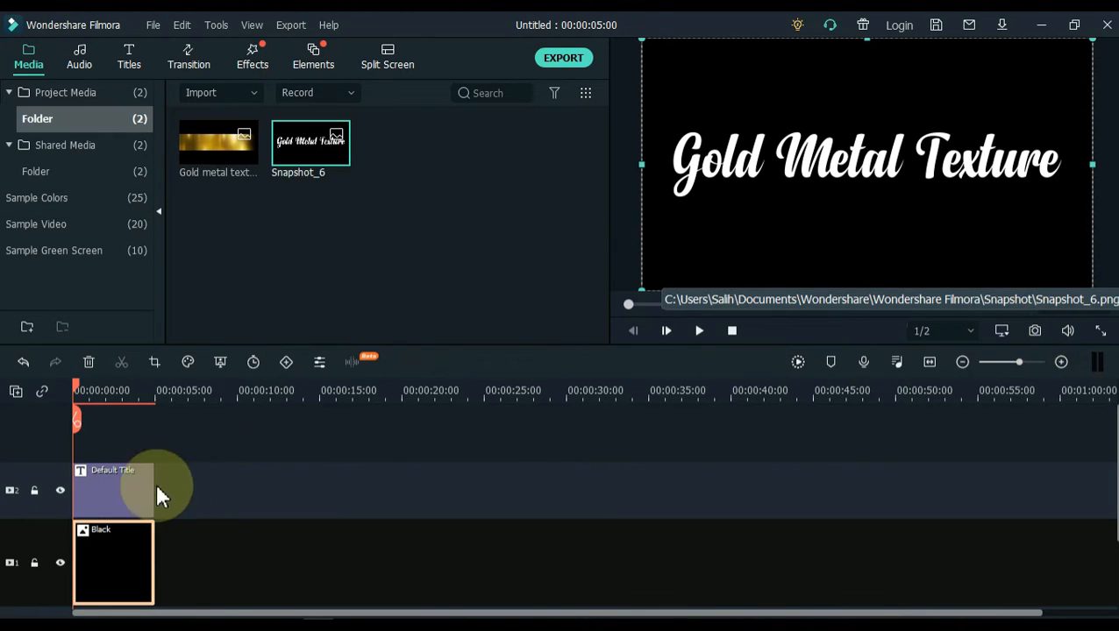
# Restyle the title in Montez at size 105, confirm, and snapshot the frame
pyautogui.doubleClick(112, 489)
pyautogui.write('Montez')
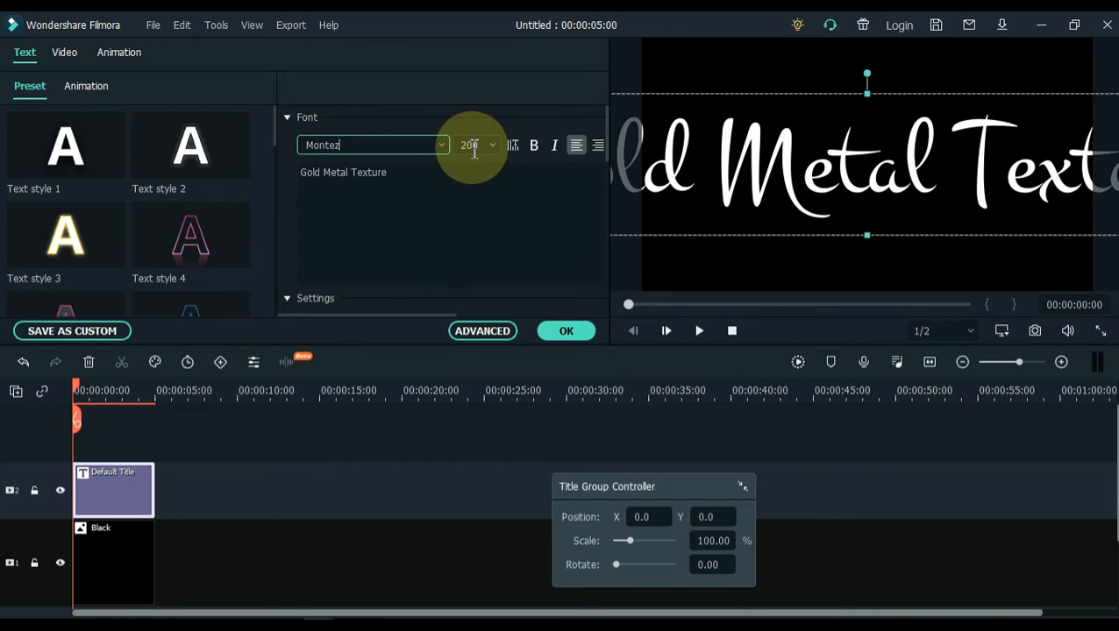
pyautogui.write('125')
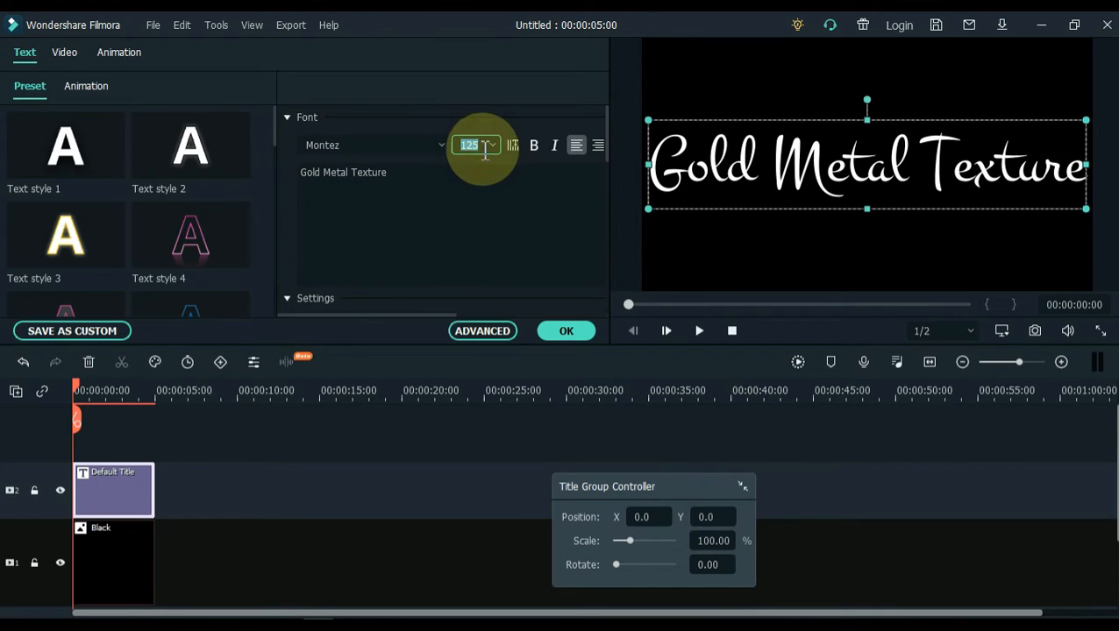
pyautogui.write('105')
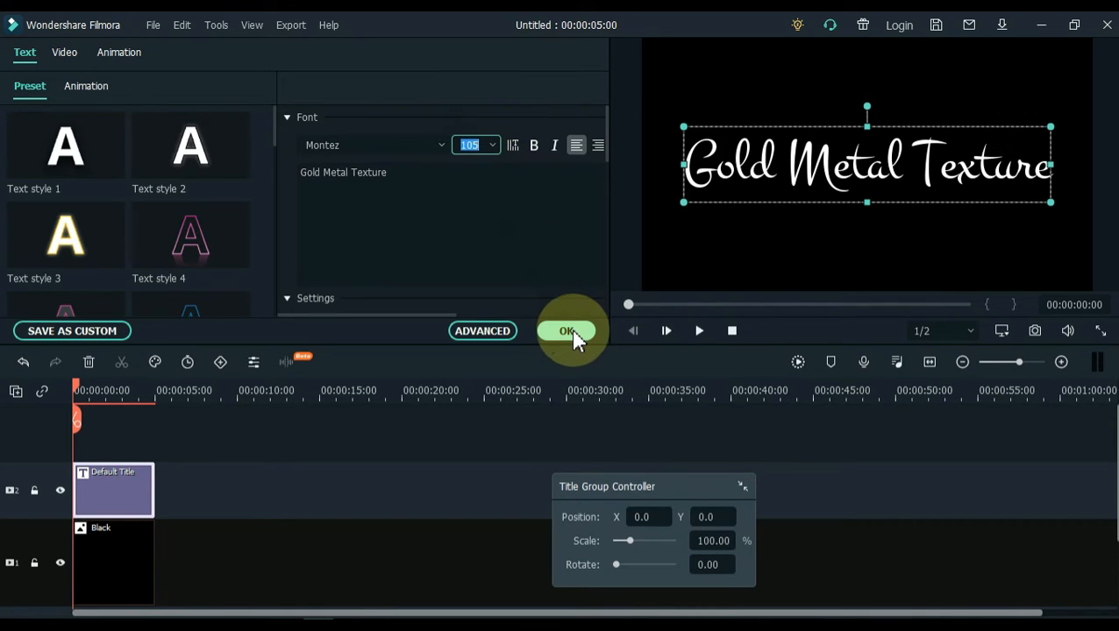
pyautogui.click(567, 331)
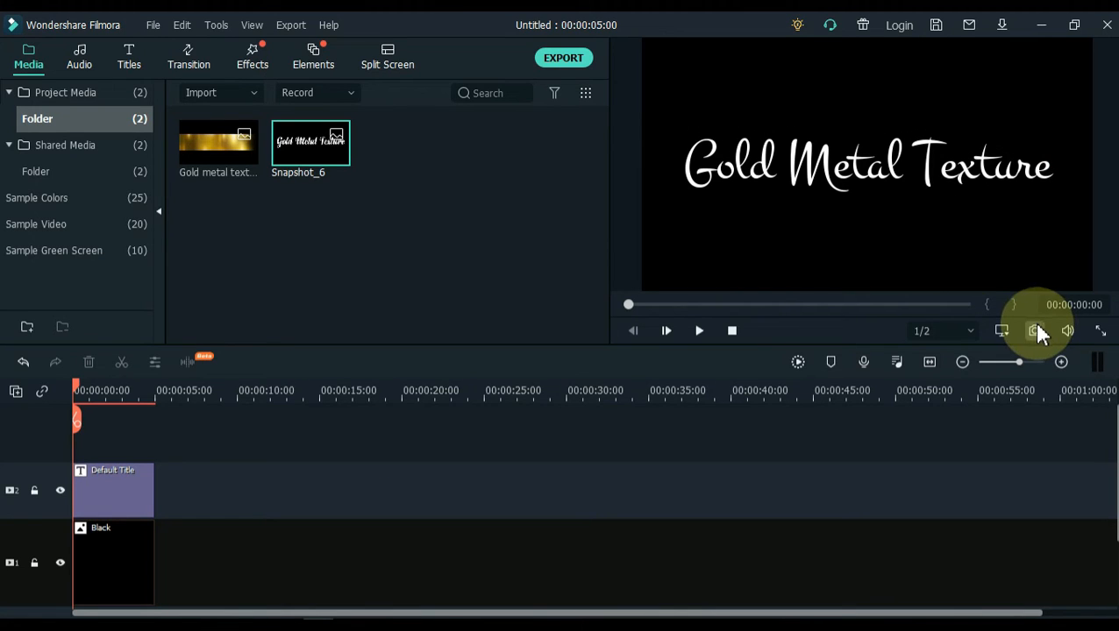
pyautogui.click(1034, 331)
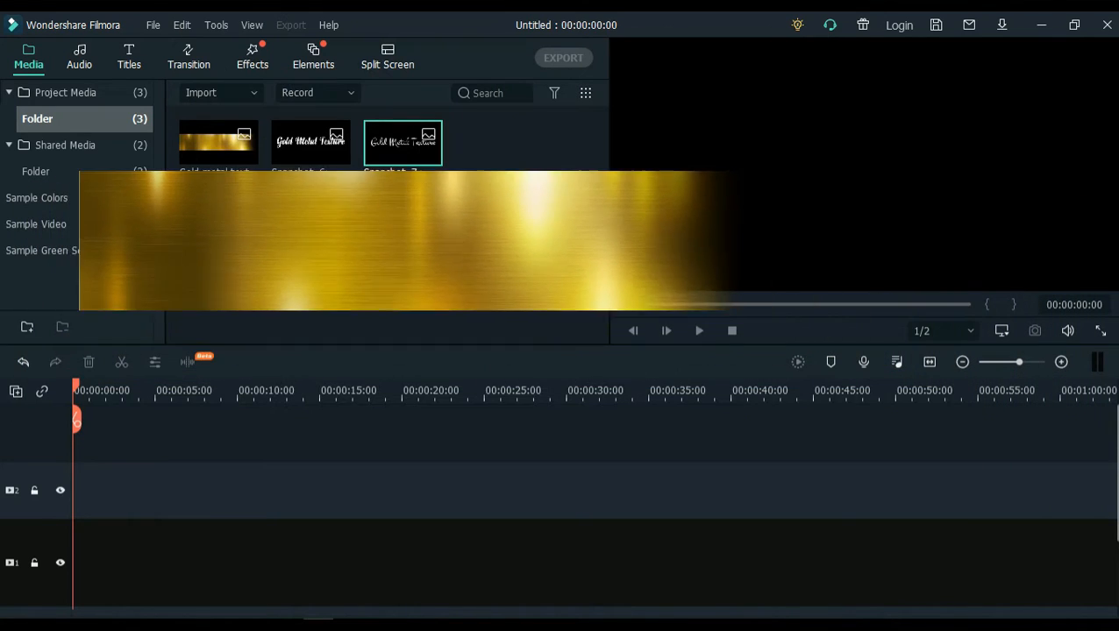
# Lay the gold metal texture on the timeline with Snapshot_6 on the track above it
pyautogui.moveTo(218, 142); pyautogui.dragTo(153, 429)
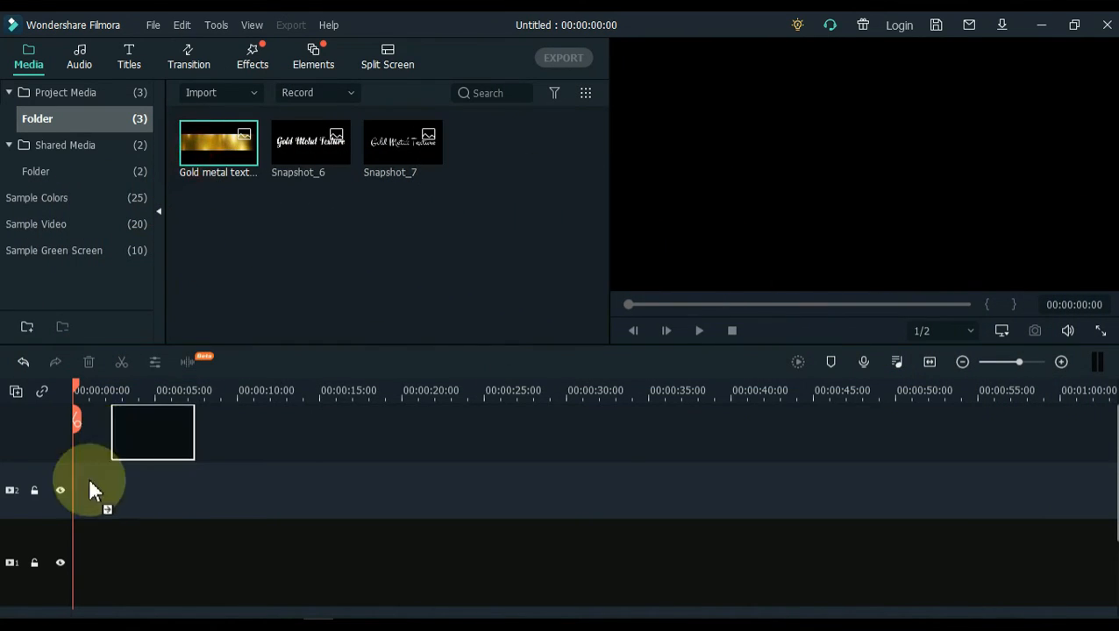
pyautogui.moveTo(218, 142); pyautogui.dragTo(112, 561)
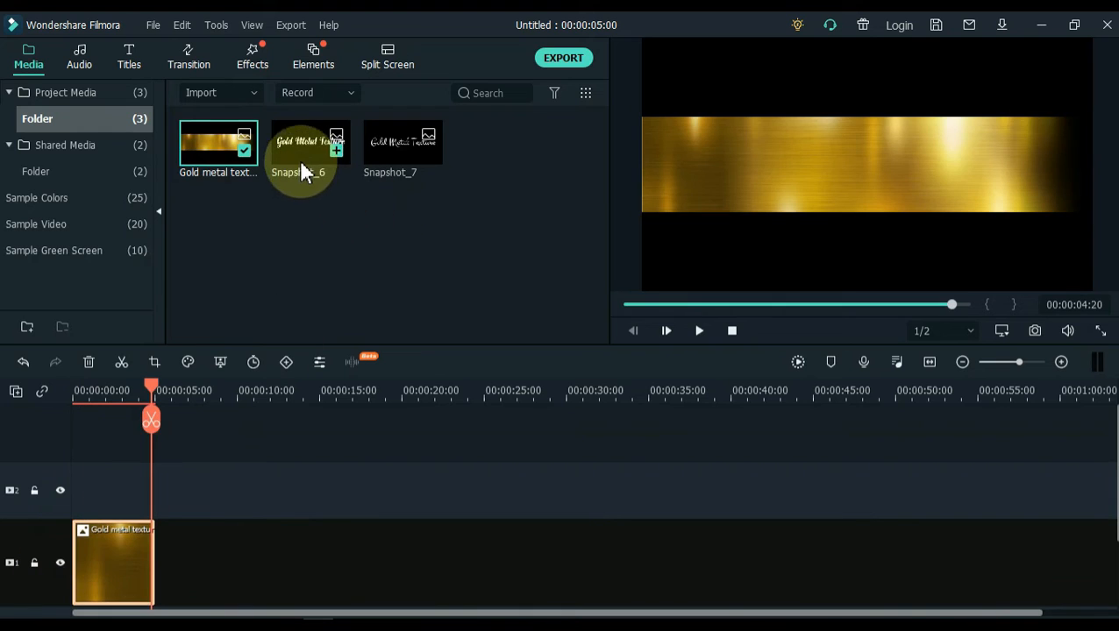
pyautogui.moveTo(310, 142); pyautogui.dragTo(113, 488)
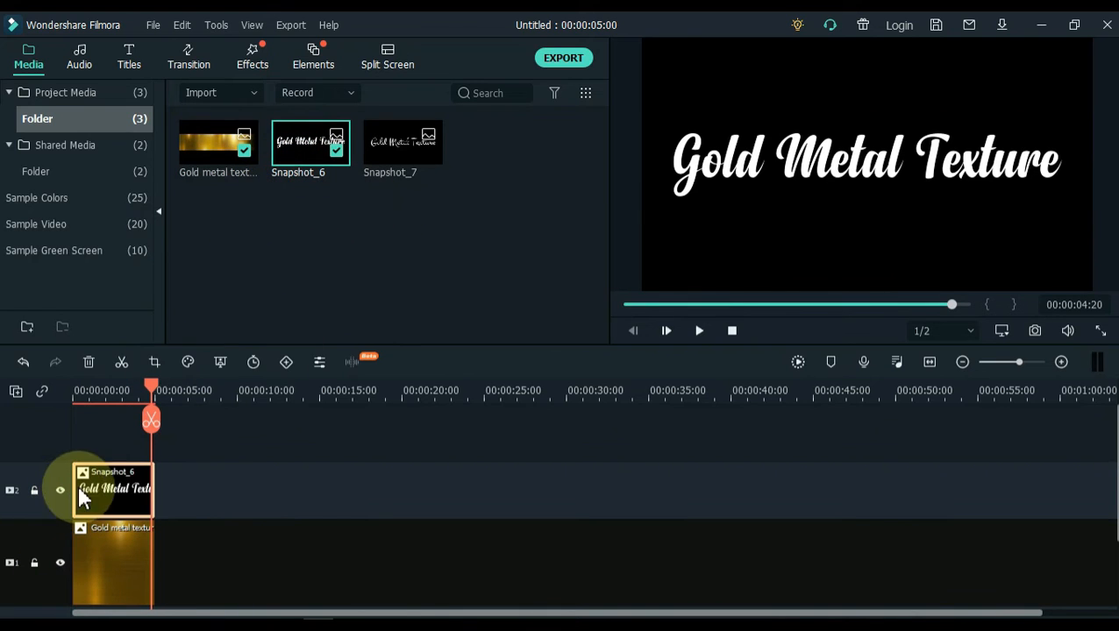
# Set Snapshot_6's Compositing blending mode to Darken
pyautogui.doubleClick(112, 489)
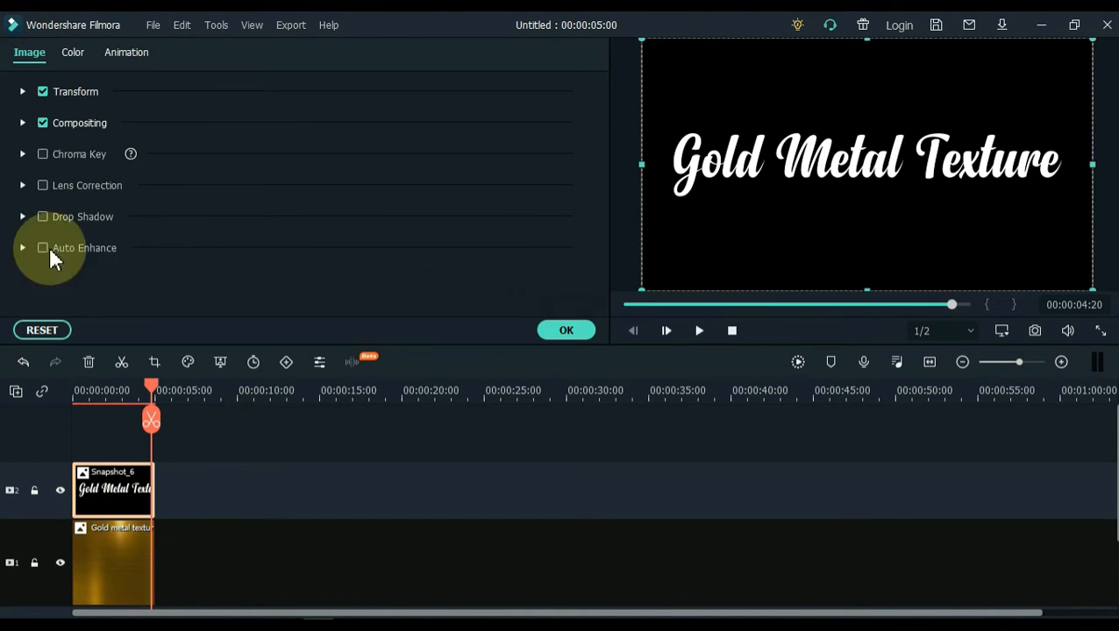
pyautogui.click(22, 123)
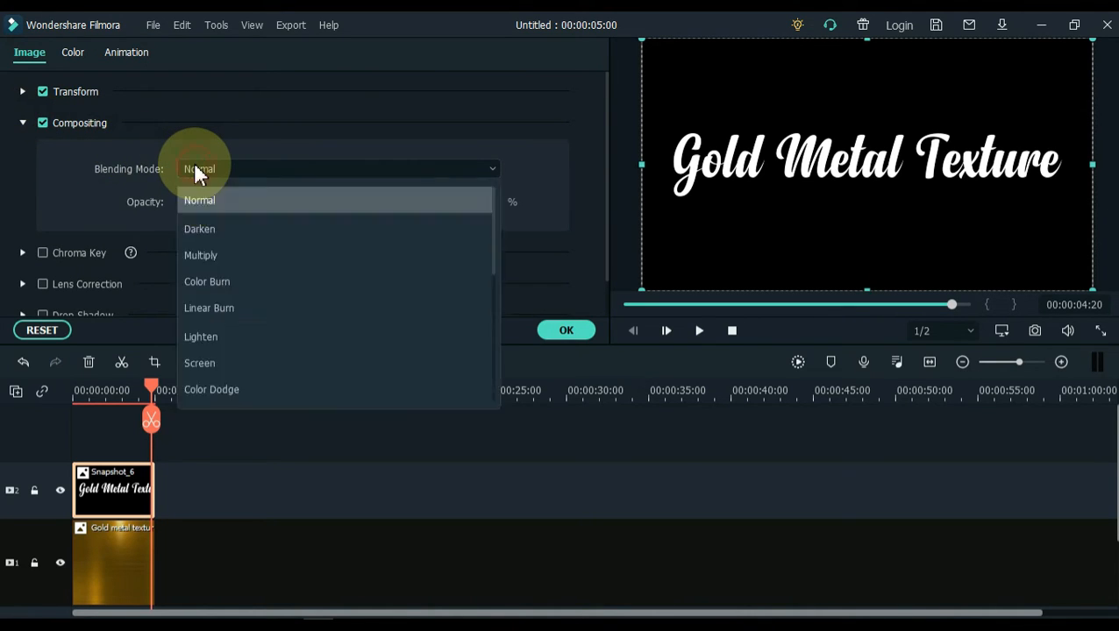
pyautogui.click(199, 229)
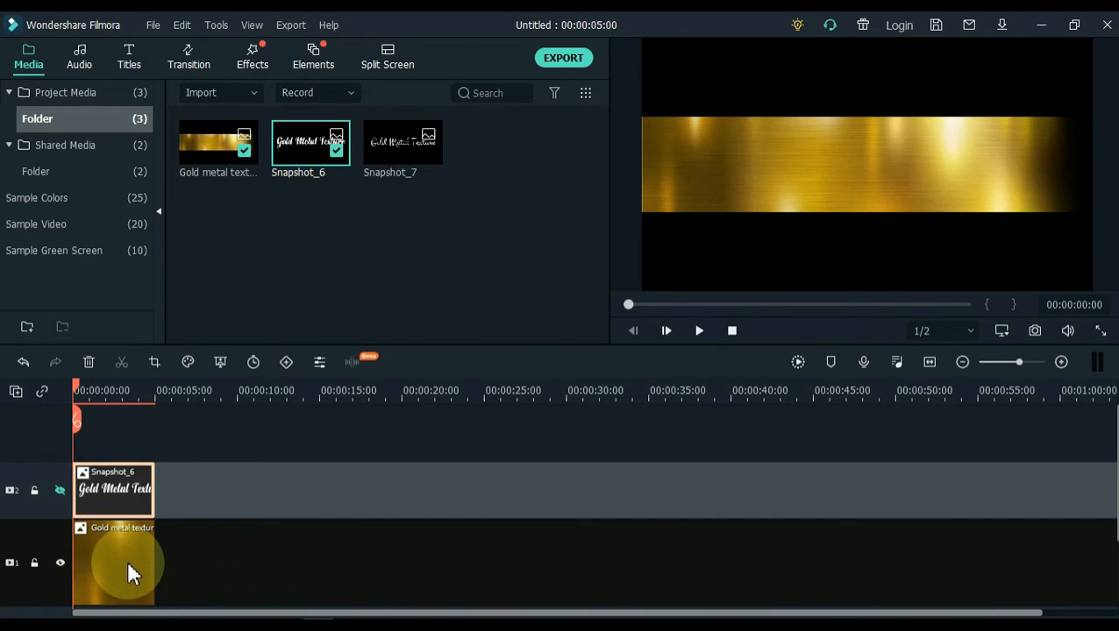
# Keyframe the gold texture clip to start as a narrow strip at the left edge
pyautogui.doubleClick(114, 562)
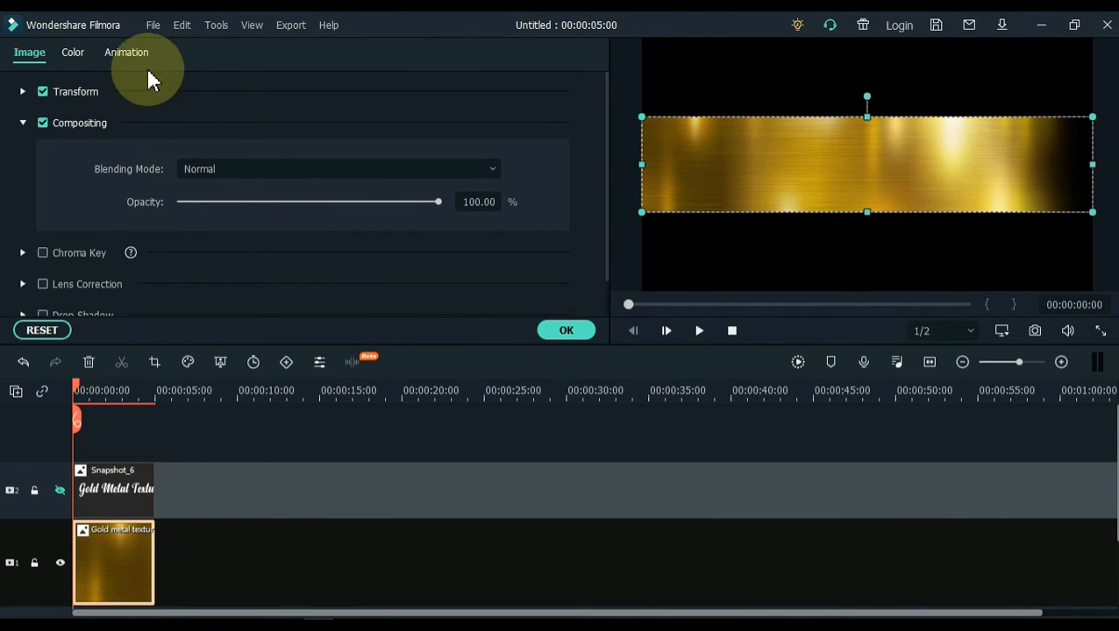
pyautogui.click(126, 51)
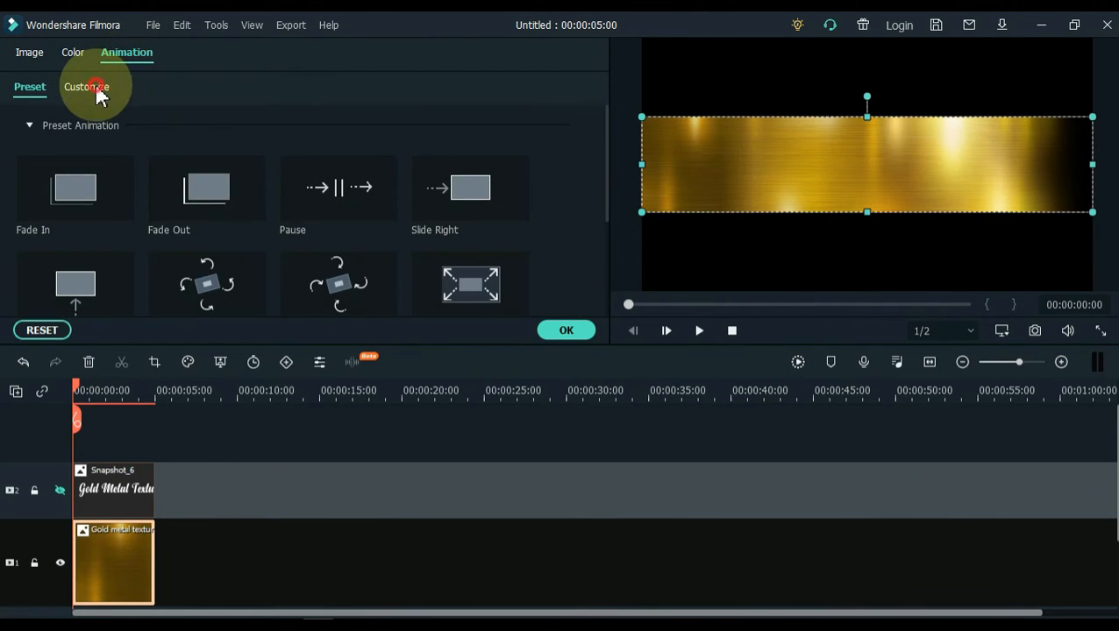
pyautogui.click(87, 86)
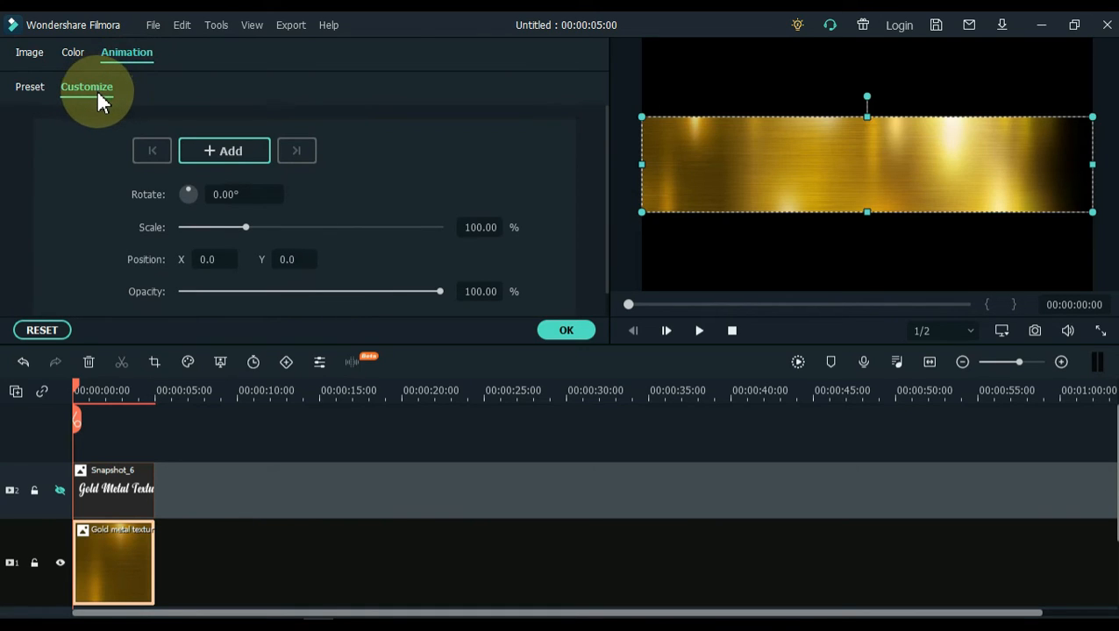
pyautogui.moveTo(104, 105)
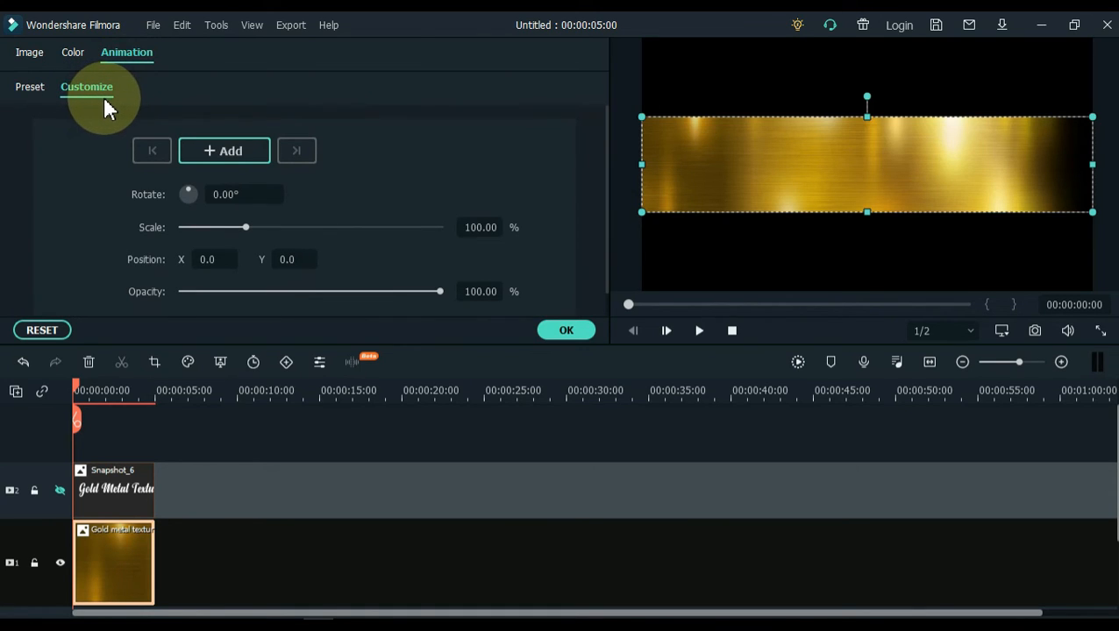
pyautogui.moveTo(1090, 175)
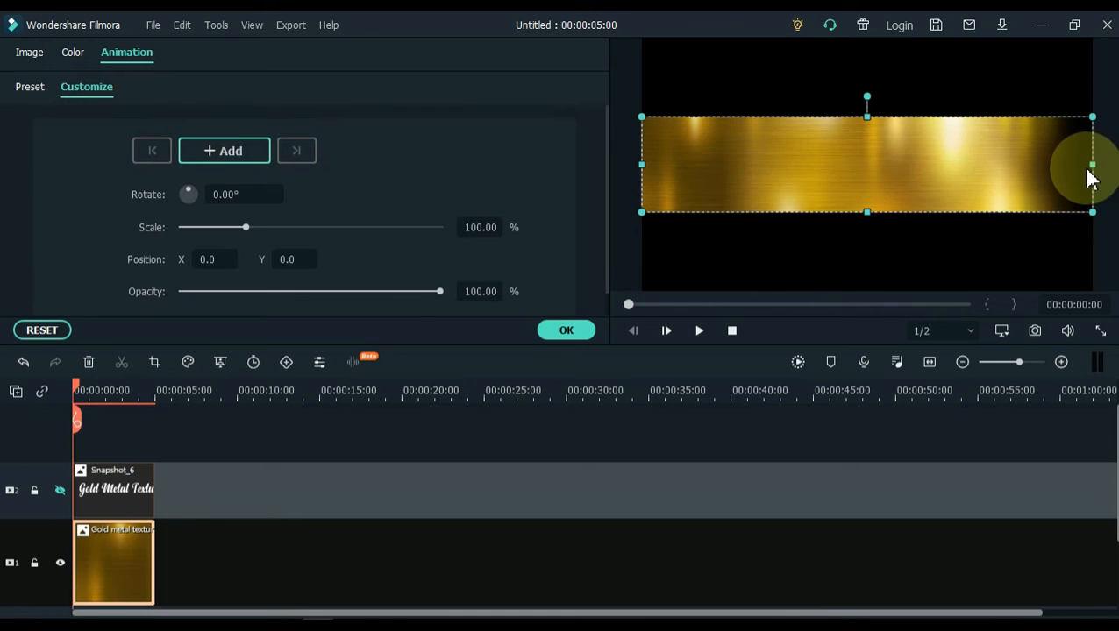
pyautogui.moveTo(1092, 165); pyautogui.dragTo(835, 165)
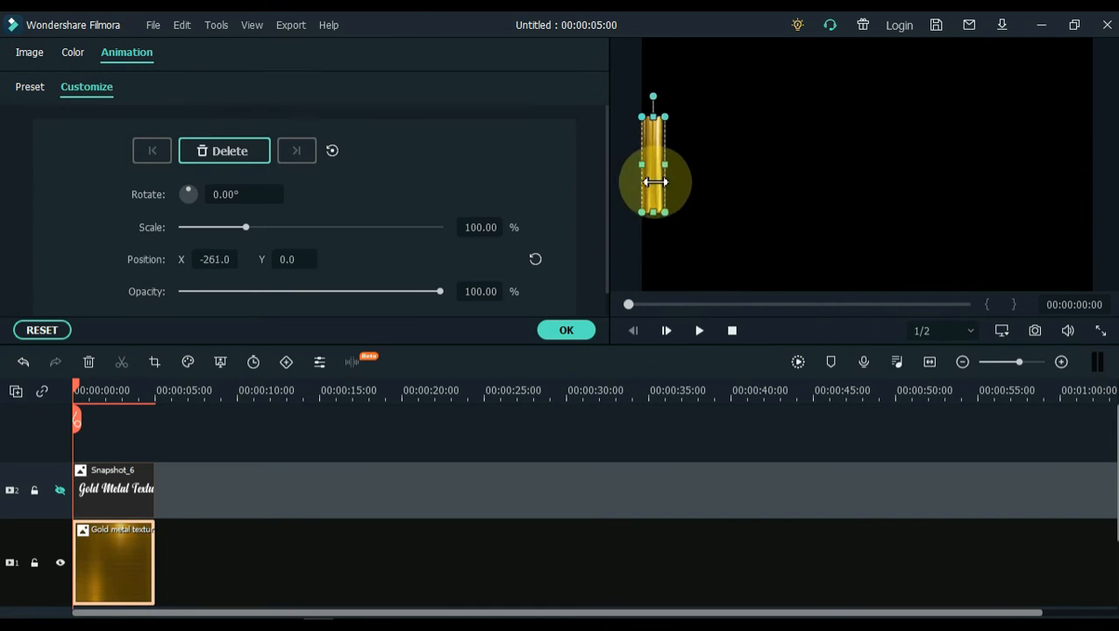
pyautogui.moveTo(656, 183); pyautogui.dragTo(645, 183)
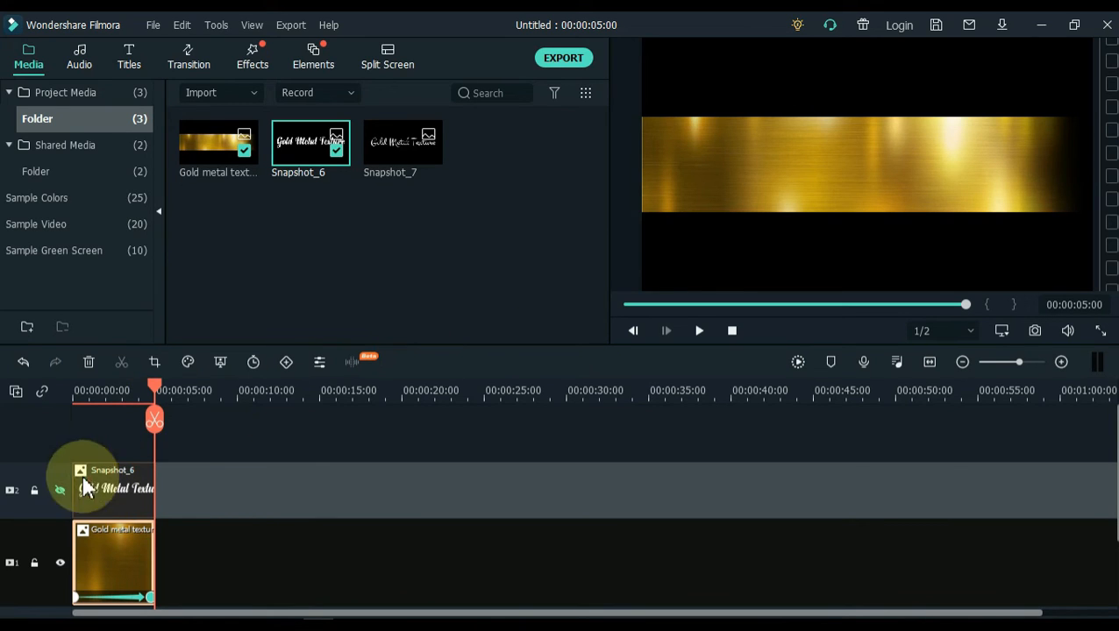
pyautogui.click(60, 490)
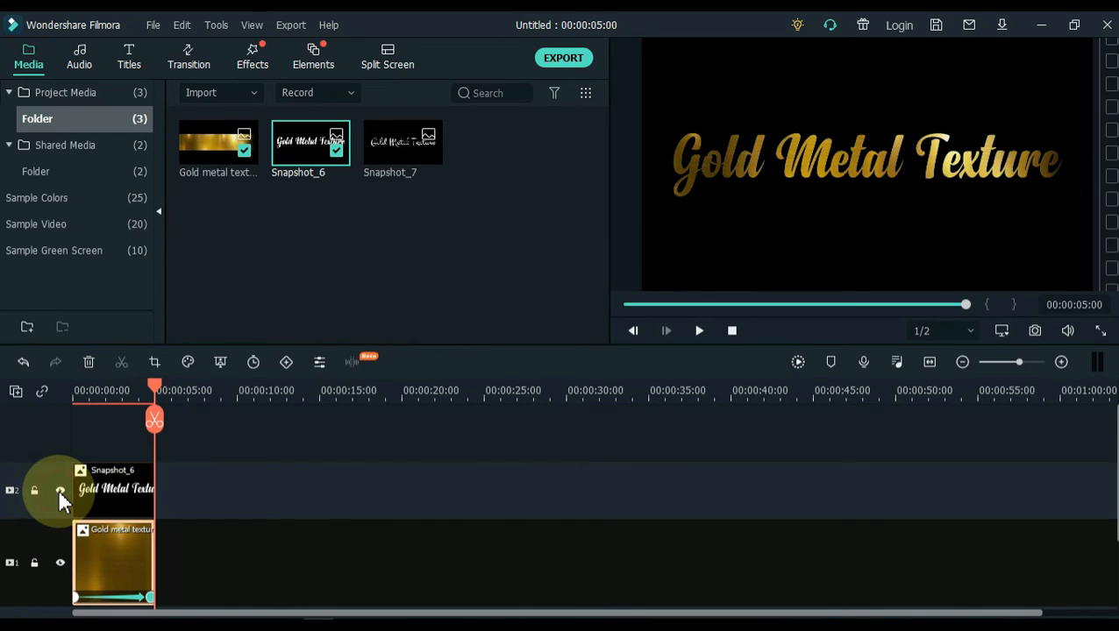
pyautogui.click(698, 331)
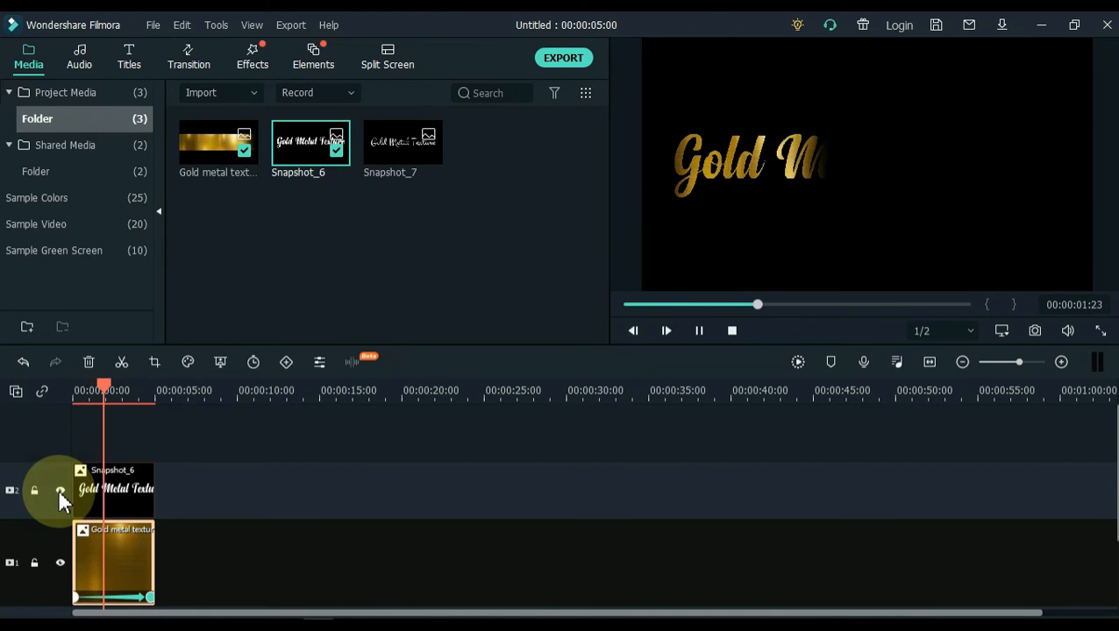
pyautogui.click(665, 331)
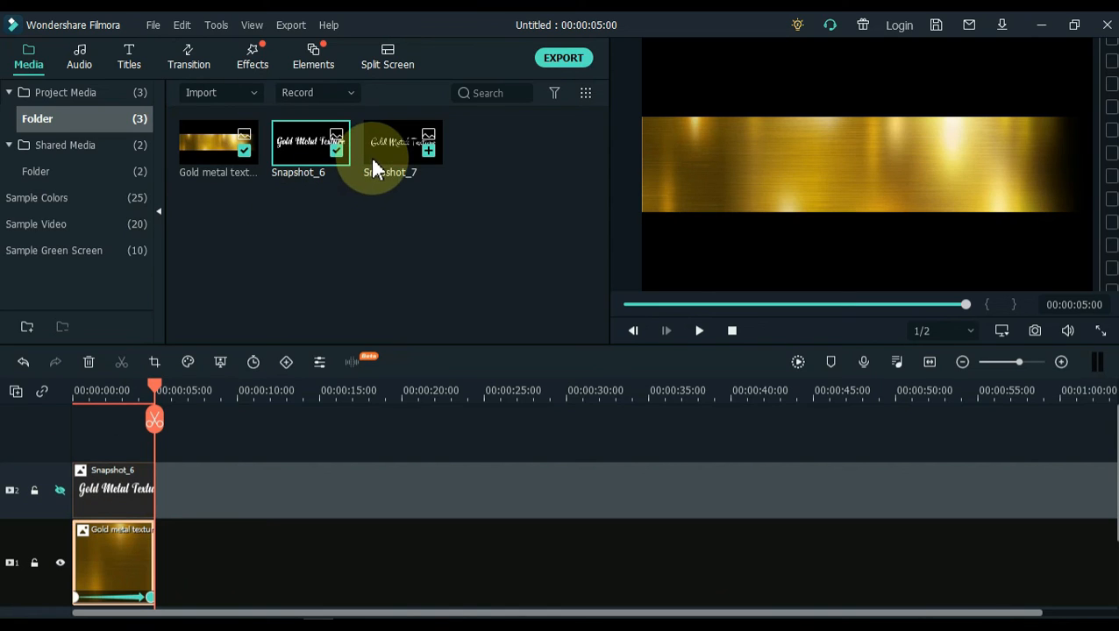
# Put Snapshot_7 on a new top track, blend it in Darken mode, and confirm
pyautogui.moveTo(389, 143); pyautogui.dragTo(112, 490)
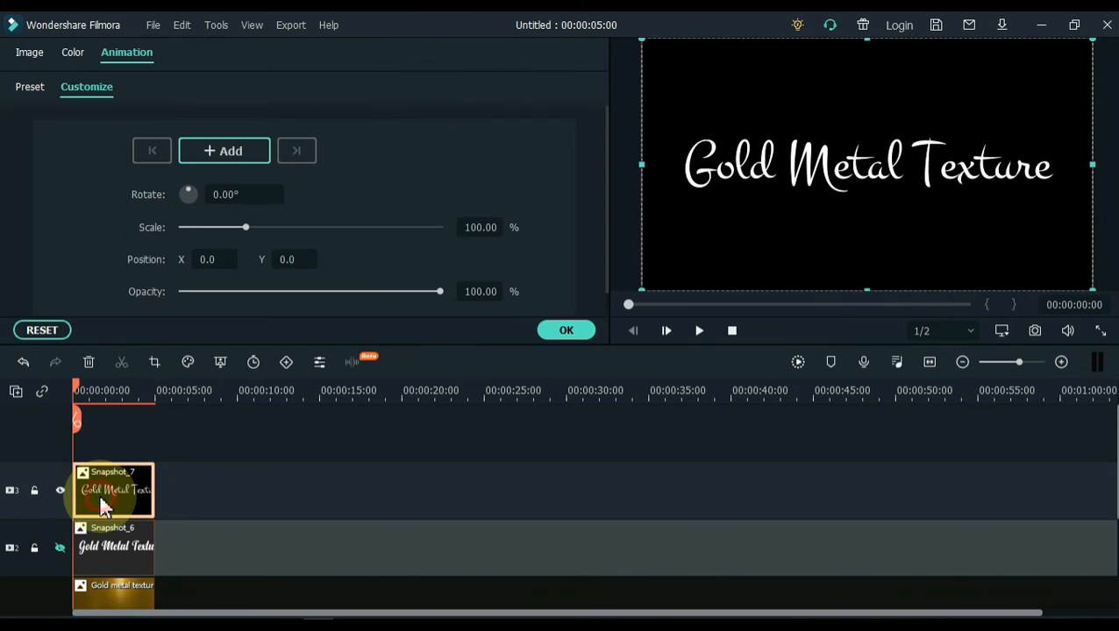
pyautogui.click(29, 52)
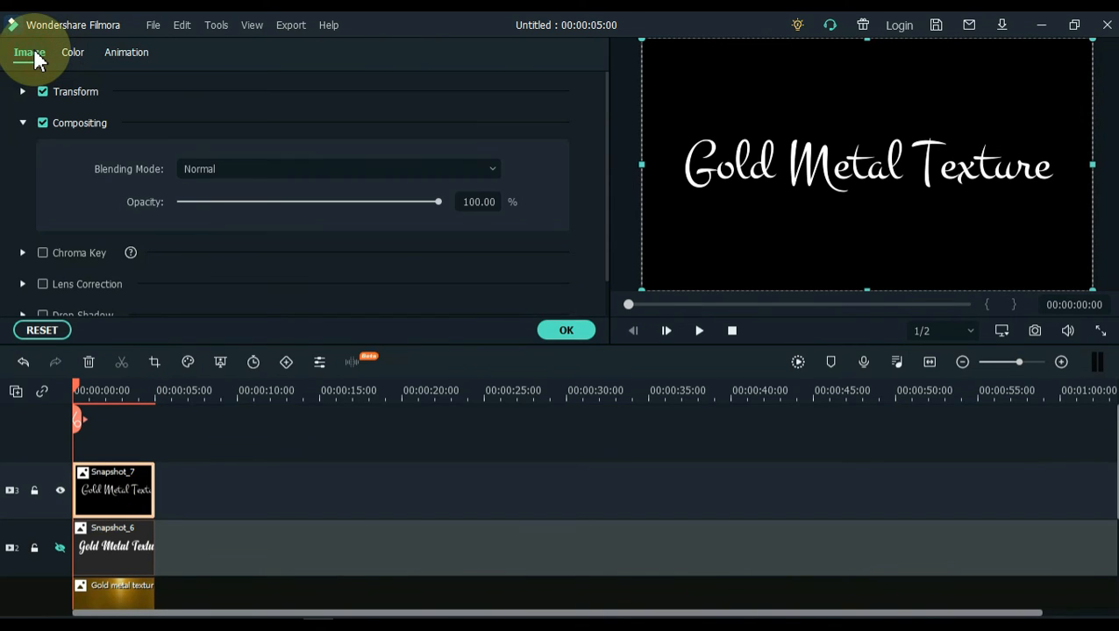
pyautogui.click(337, 168)
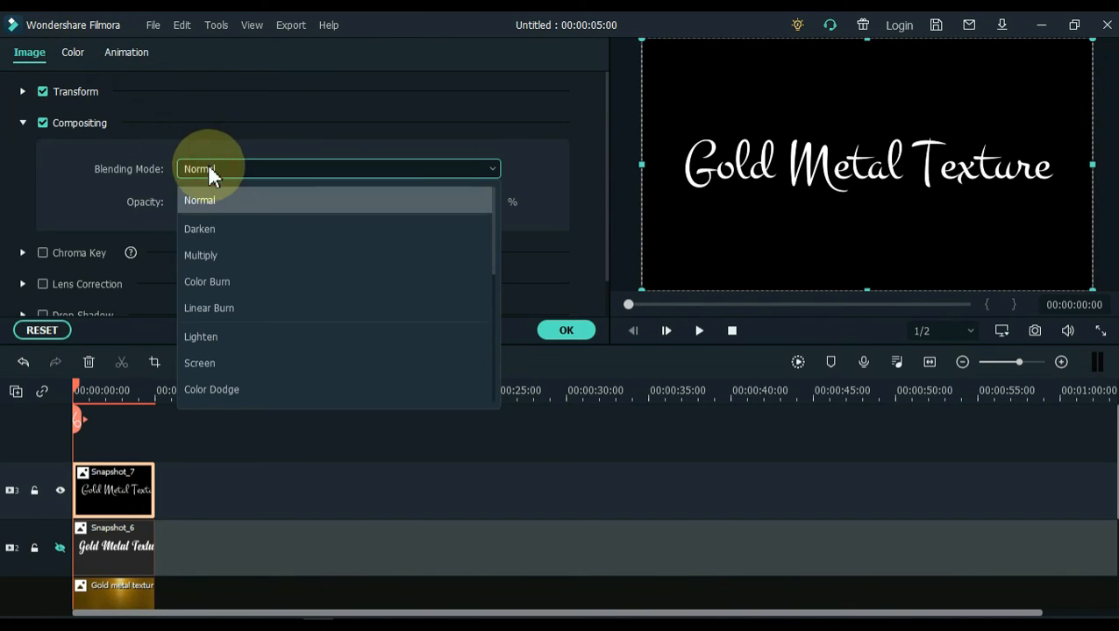
pyautogui.click(199, 229)
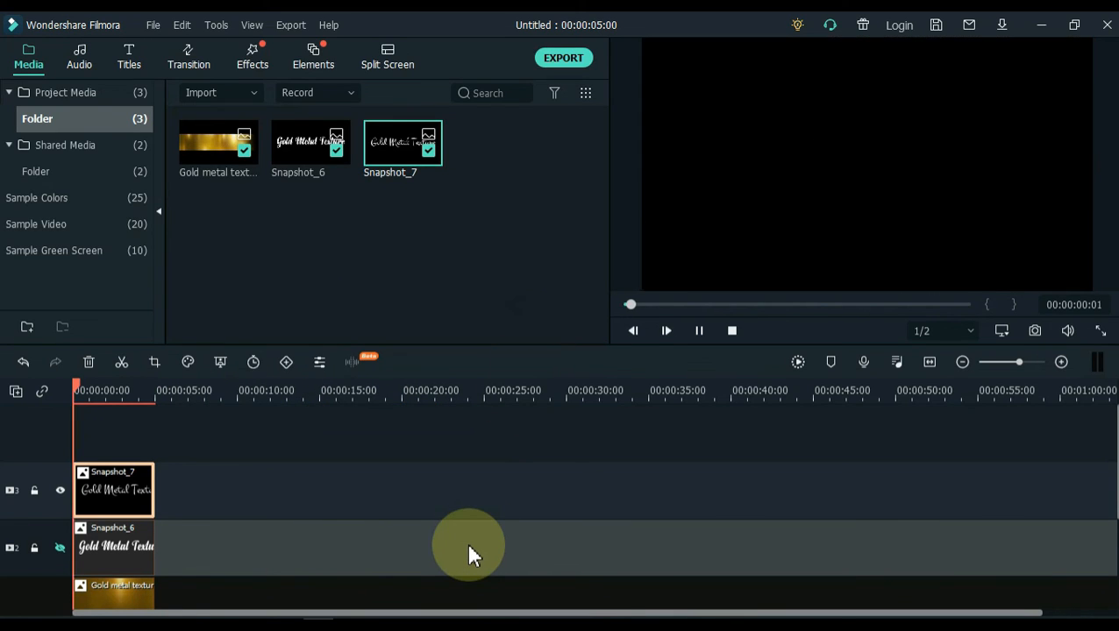
pyautogui.click(665, 330)
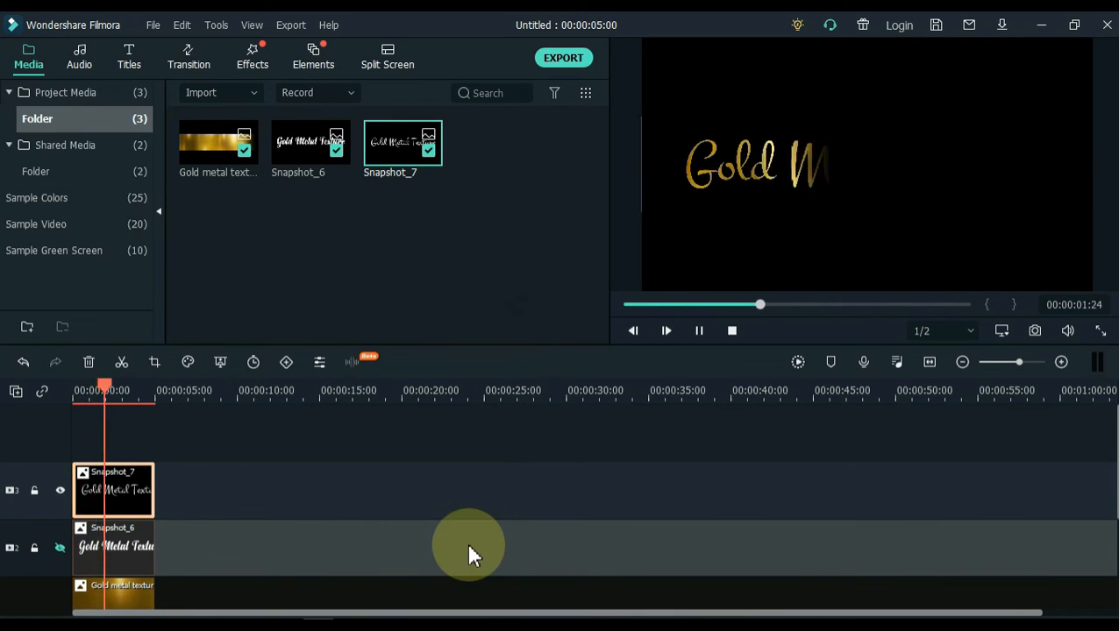